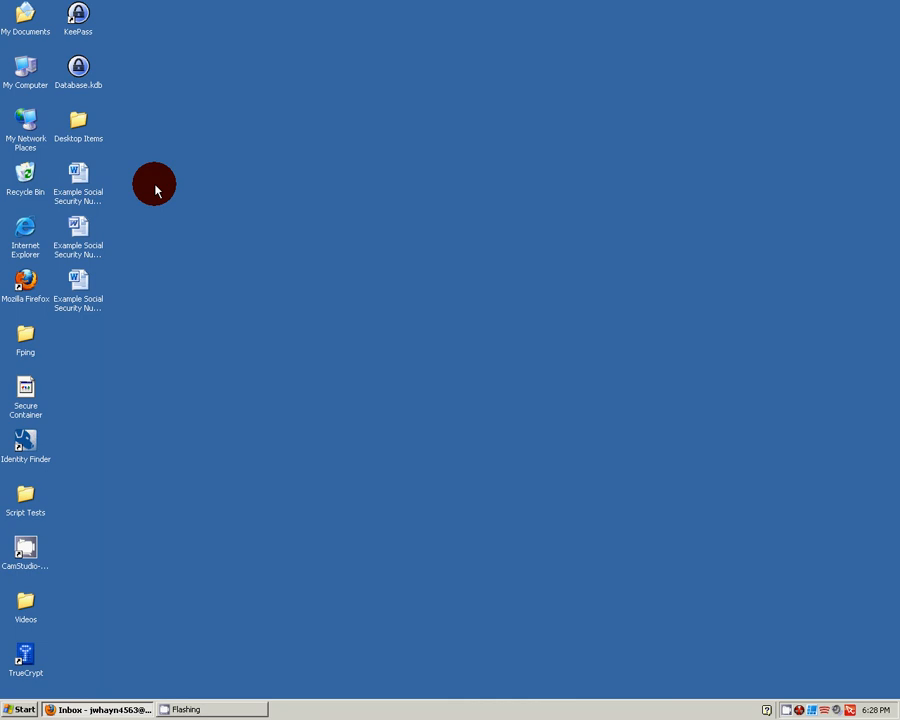
mouse_move(170, 412)
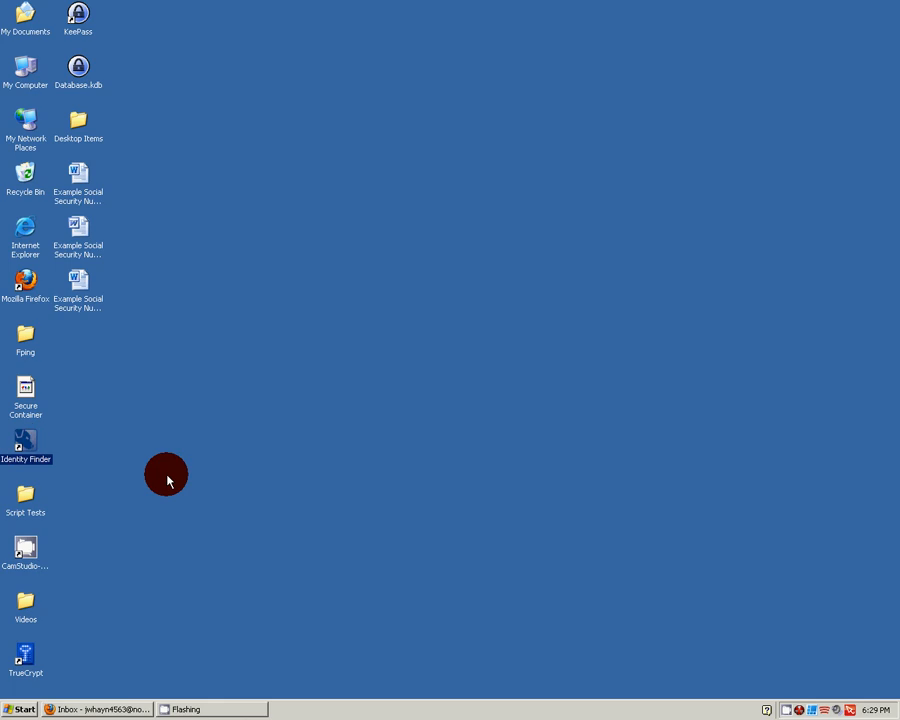
Launch Identity Finder and skip signing in to a profile
double_click(24, 440)
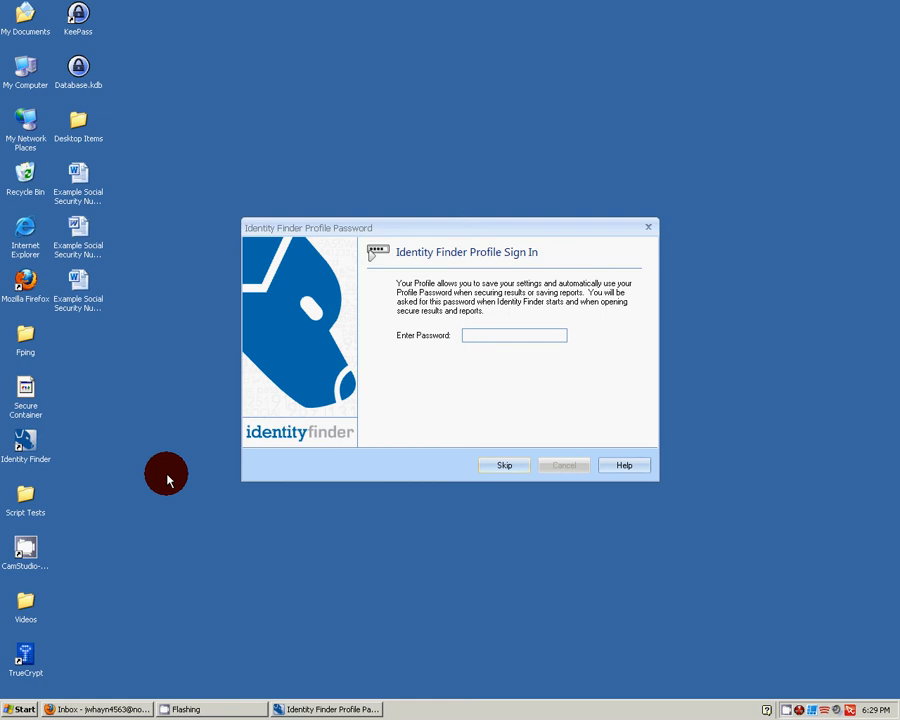
click(514, 336)
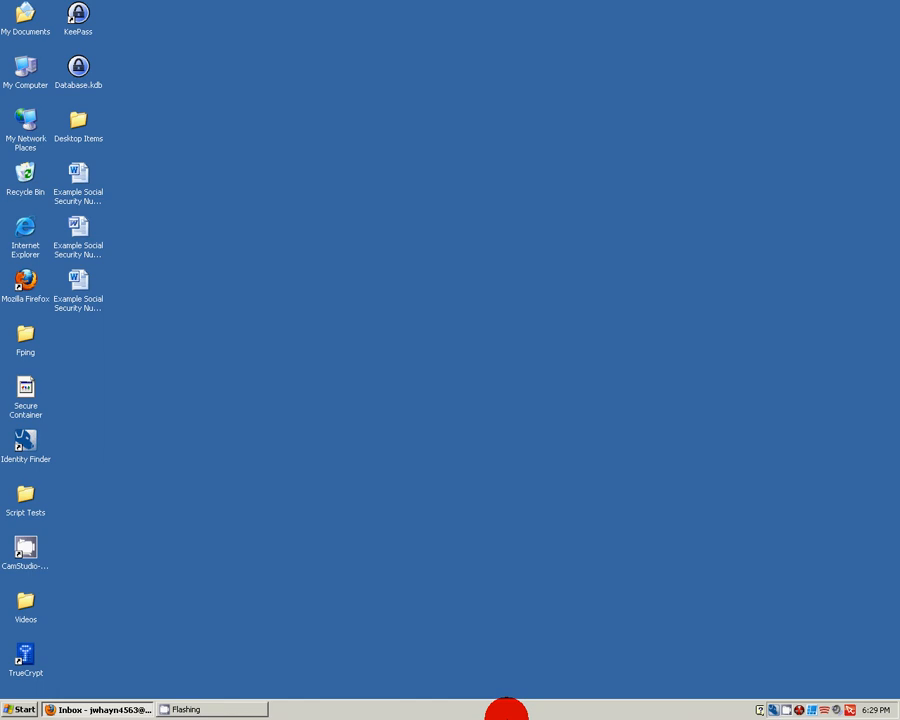
double_click(24, 442)
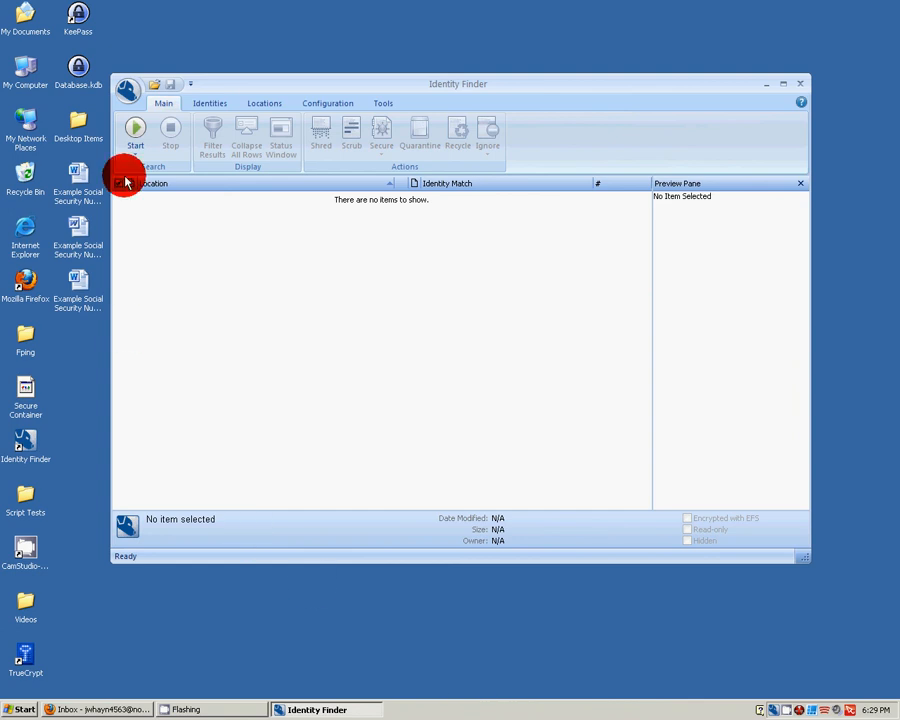
Start the guided Search Wizard from the Start dropdown
click(132, 136)
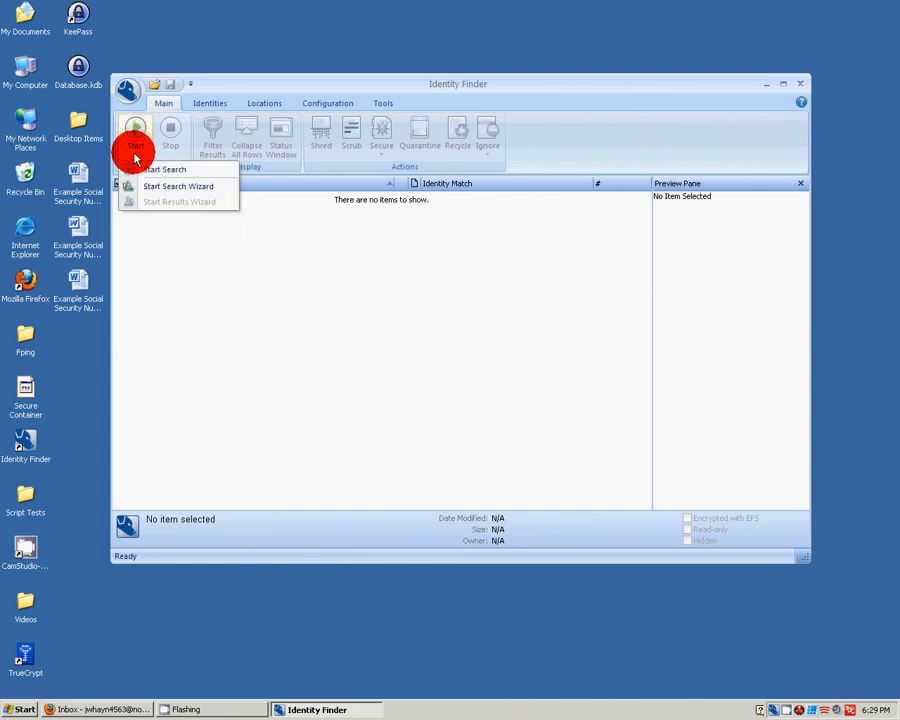
mouse_move(178, 186)
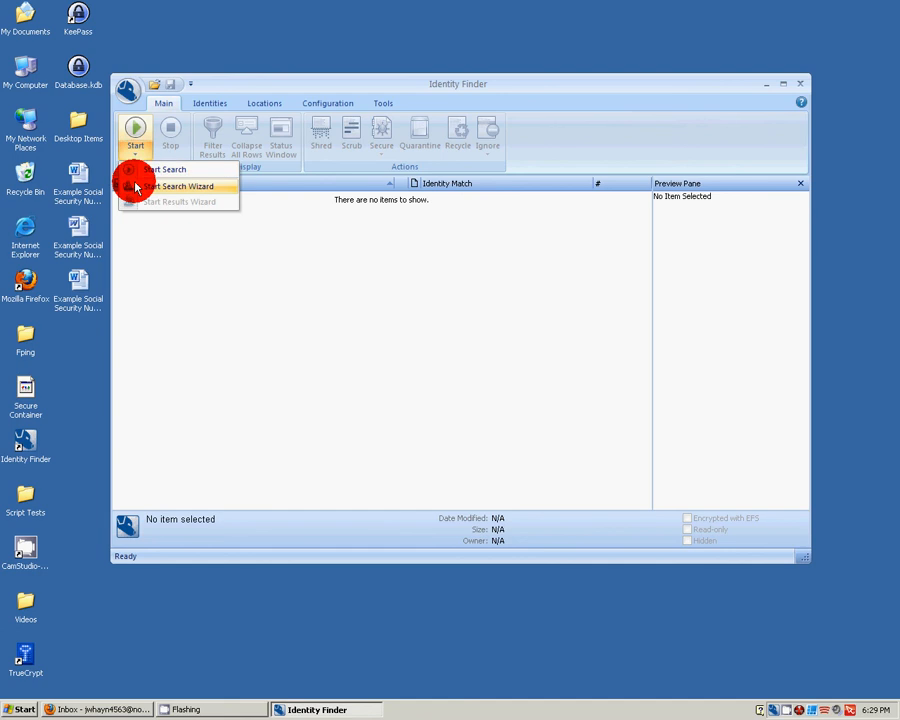
click(184, 186)
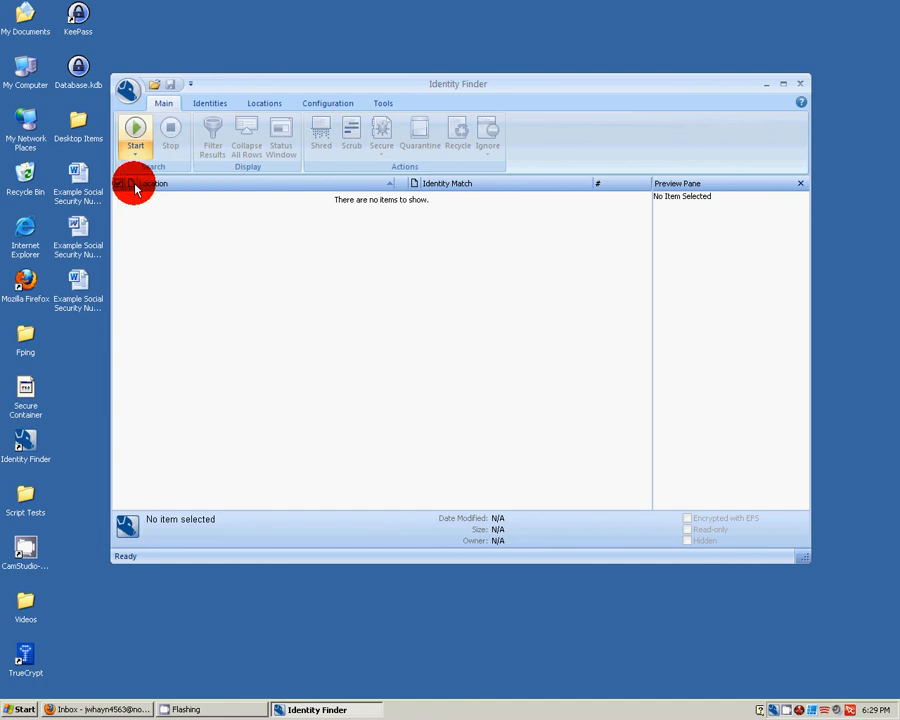
Bring up the AnyFind step listing SSNs, credit cards, passwords, bank accounts and birth dates
click(132, 130)
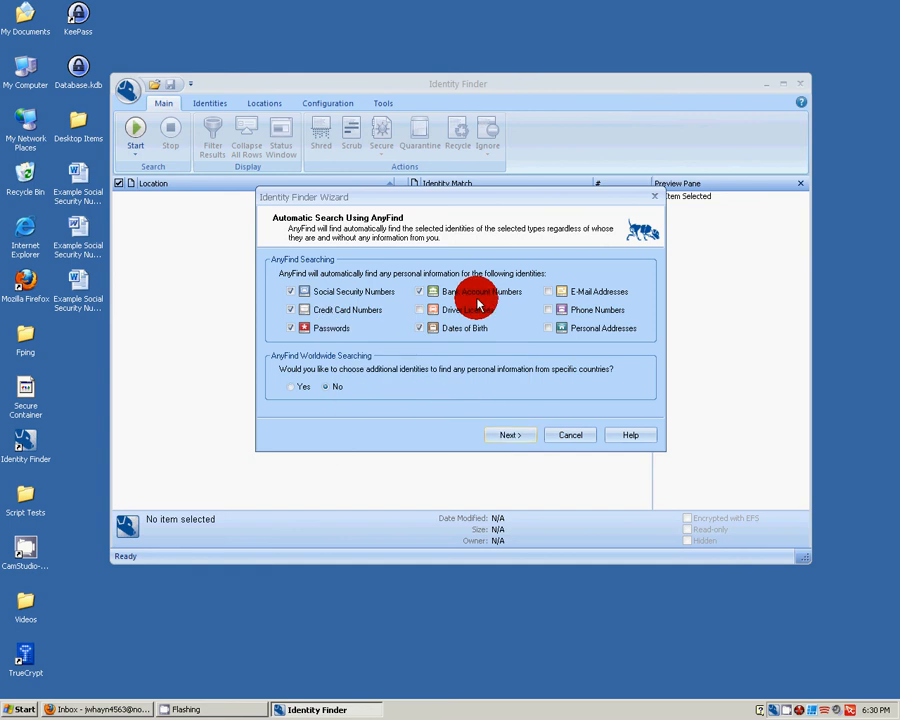
mouse_move(360, 354)
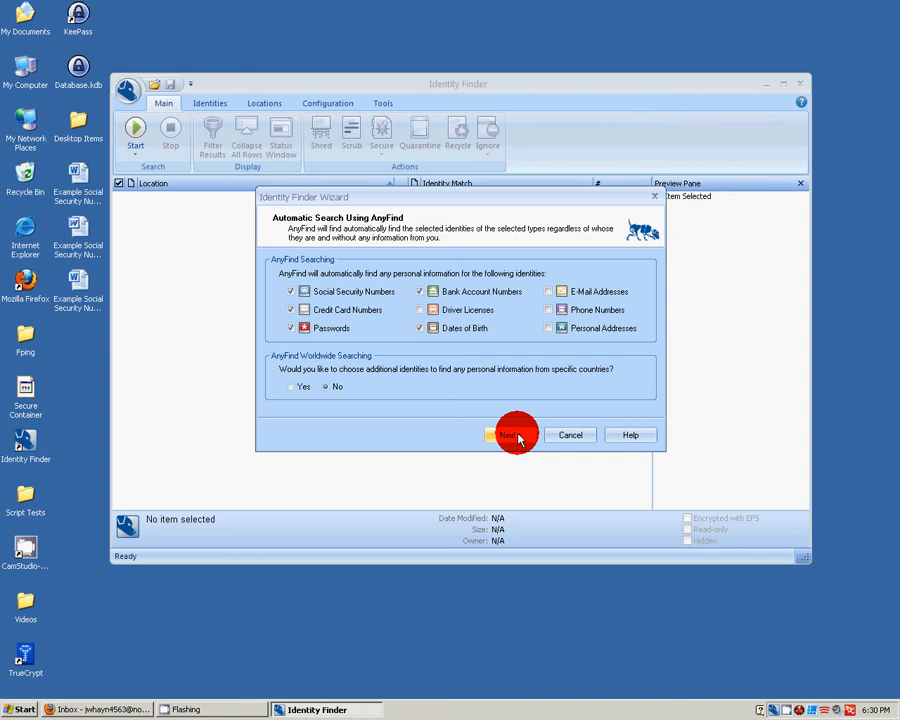
Advance past AnyFind and OnlyFind with personal-information searching set to No
click(504, 436)
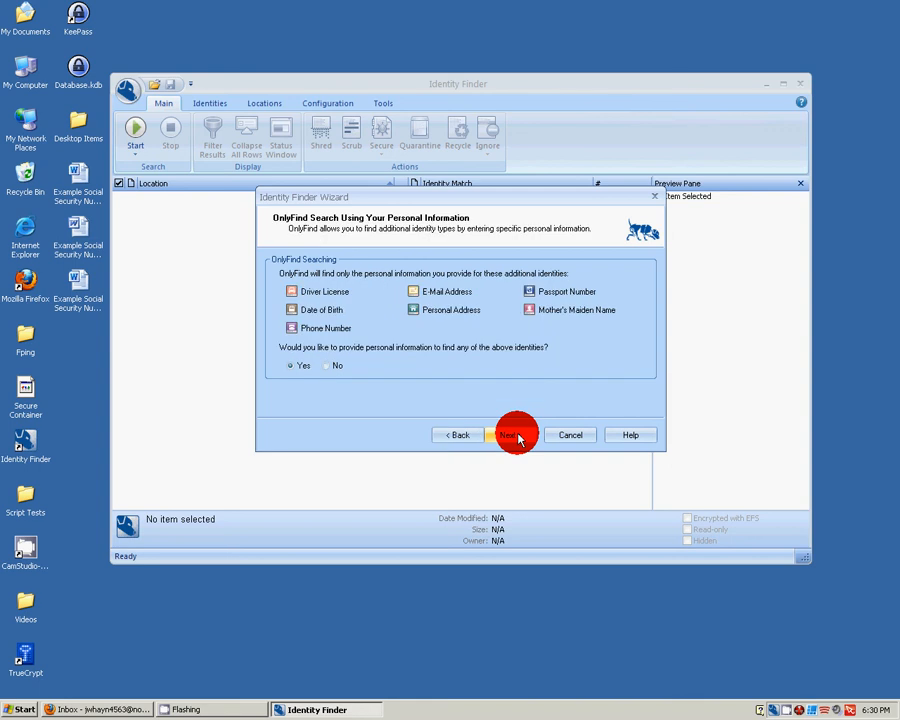
mouse_move(516, 436)
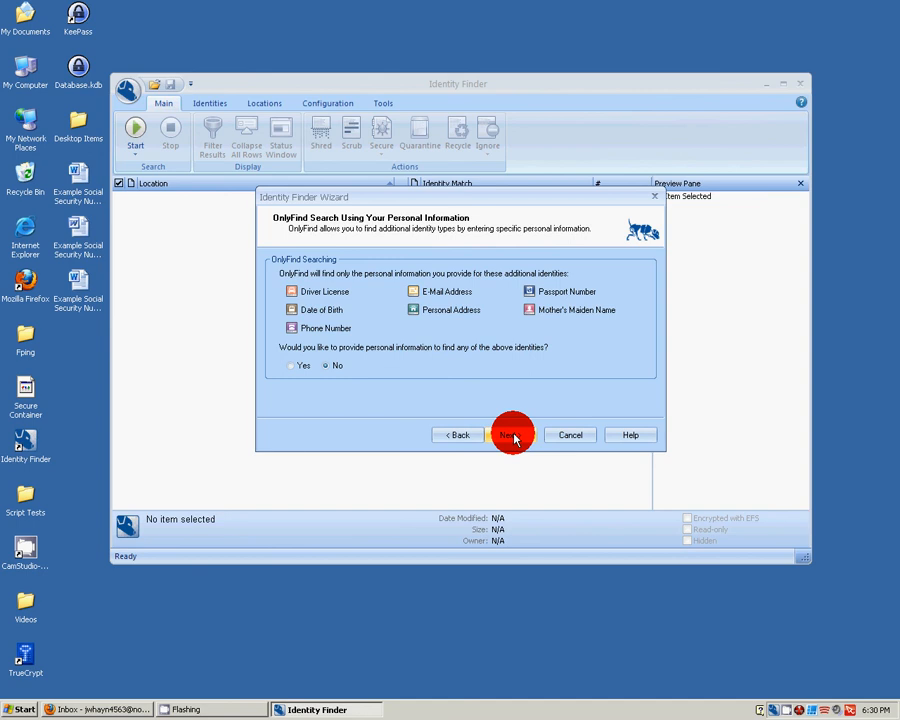
click(512, 434)
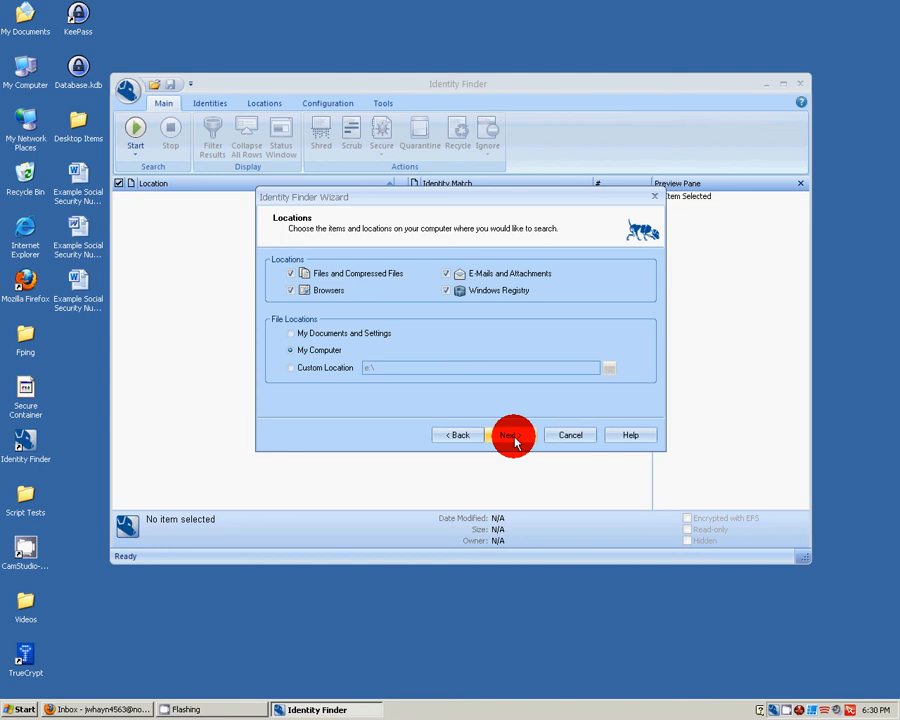
Accept My Computer and all location types, reaching the Confirmation summary
click(512, 434)
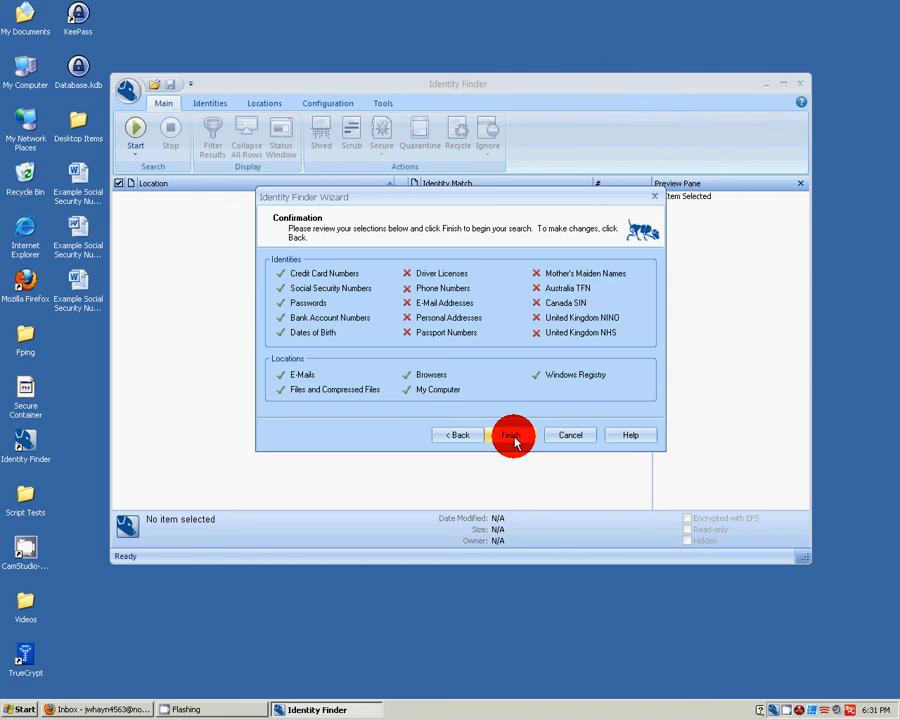
Finish the wizard to begin scanning My Computer, with identities appearing in results
click(510, 436)
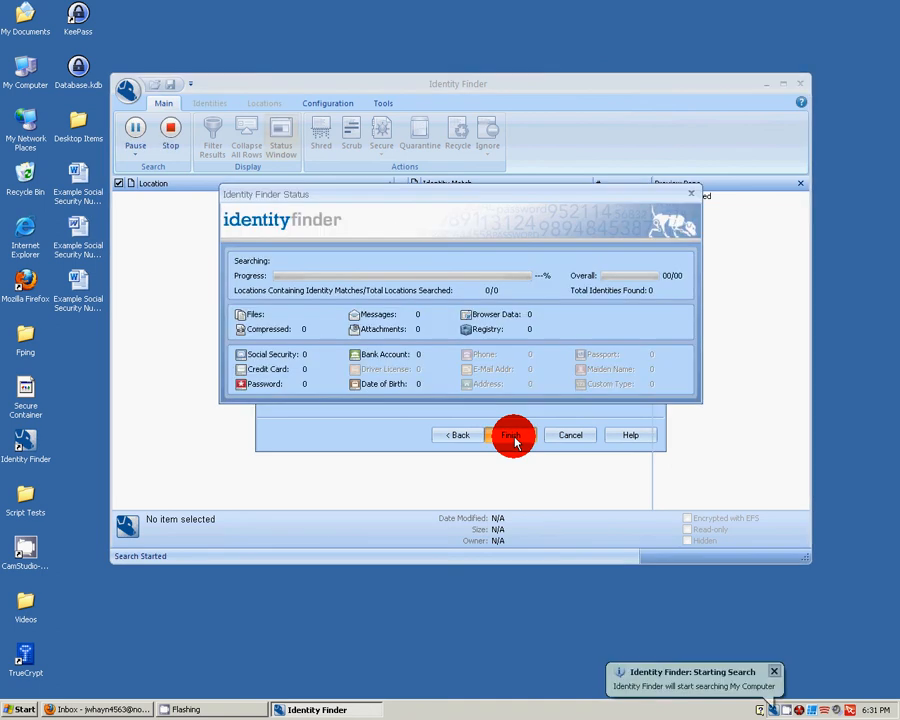
click(512, 436)
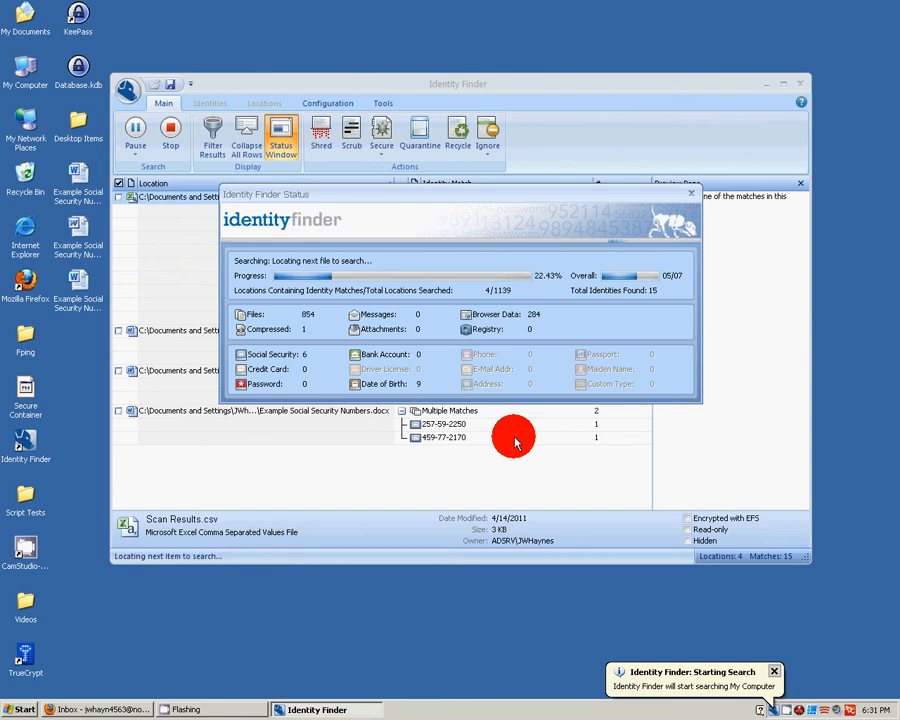
mouse_move(530, 424)
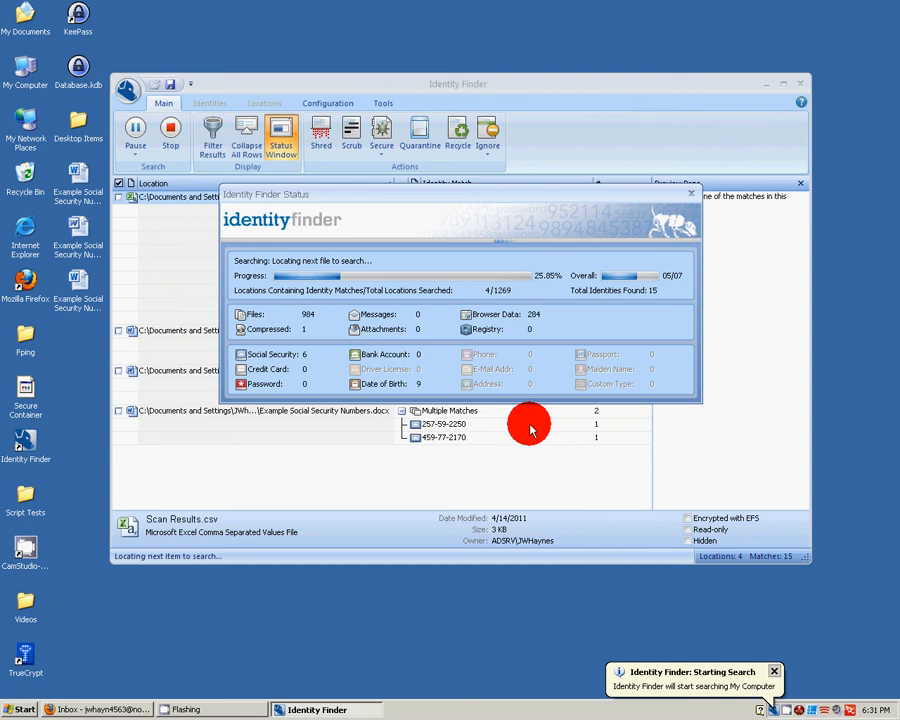